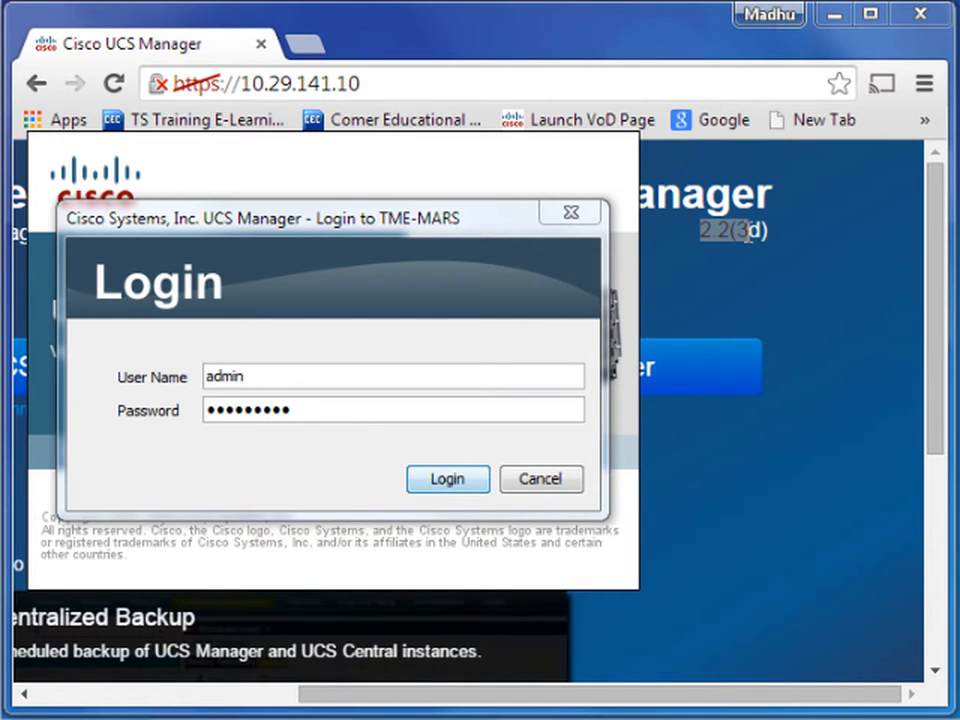
mouse_move(720, 310)
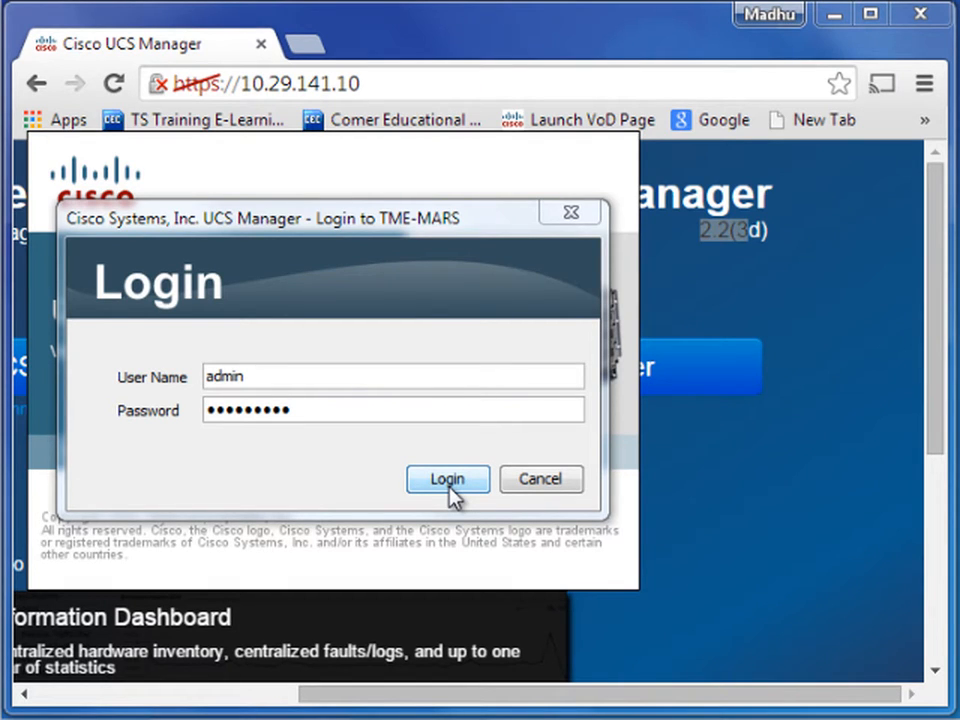
Step: Sign in to UCS Manager as admin, reaching the Smart CallHome anonymous data prompt
left_click(448, 480)
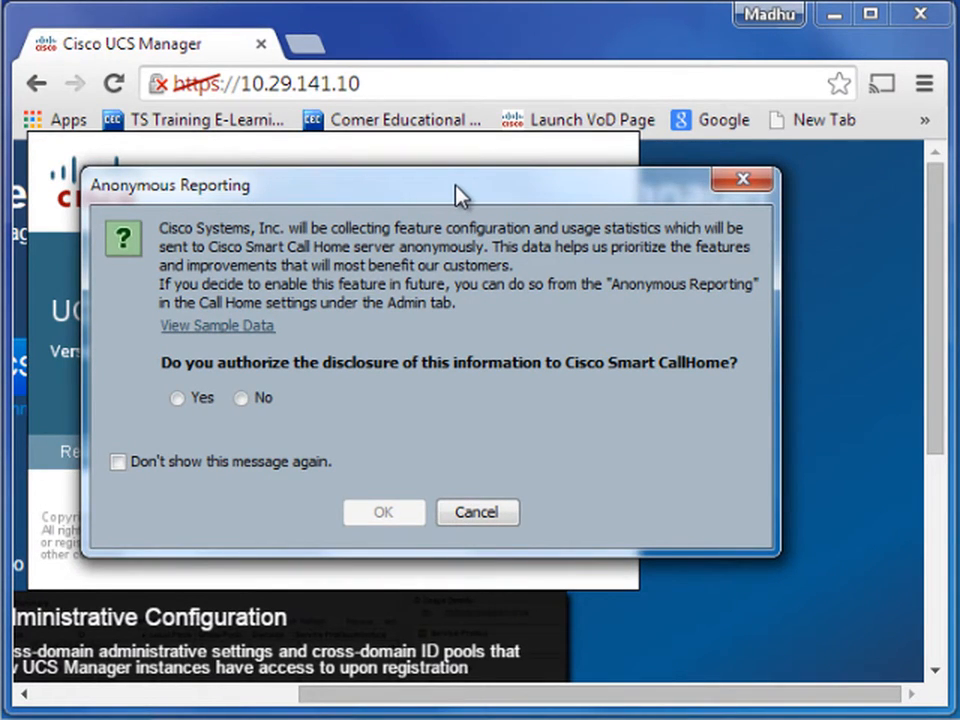
mouse_move(578, 388)
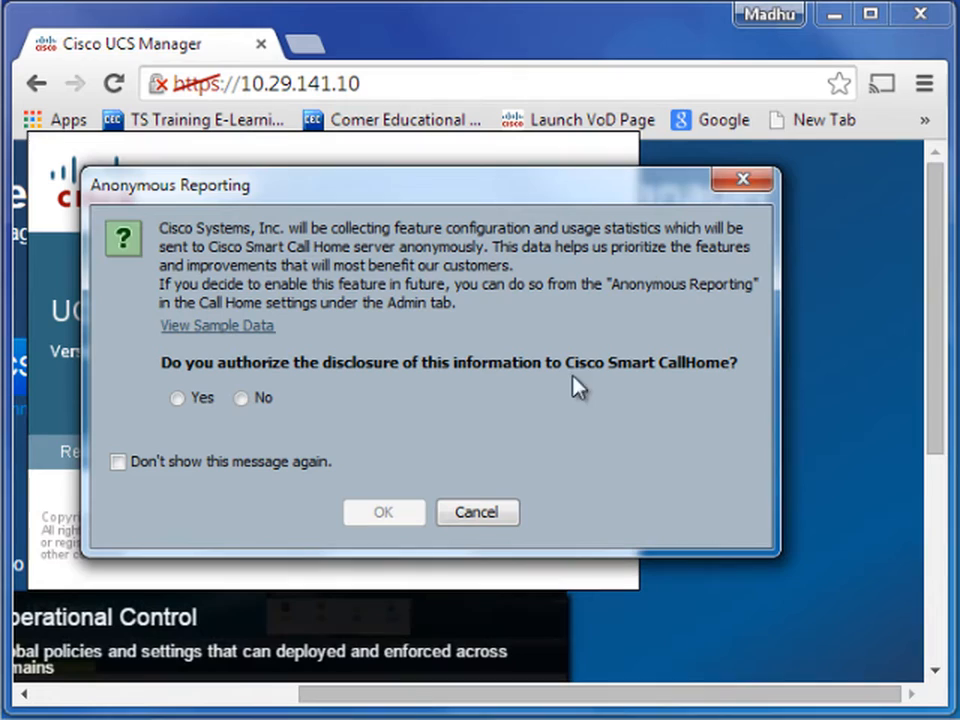
mouse_move(596, 420)
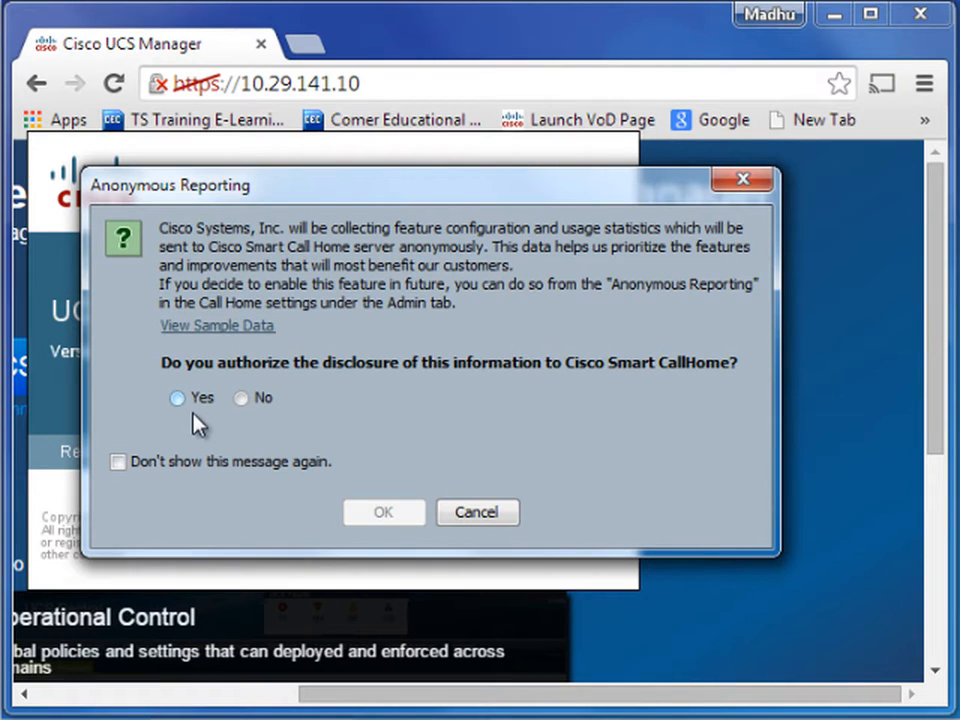
Step: View the sample anonymousData tree of blade, rack and system units
left_click(242, 398)
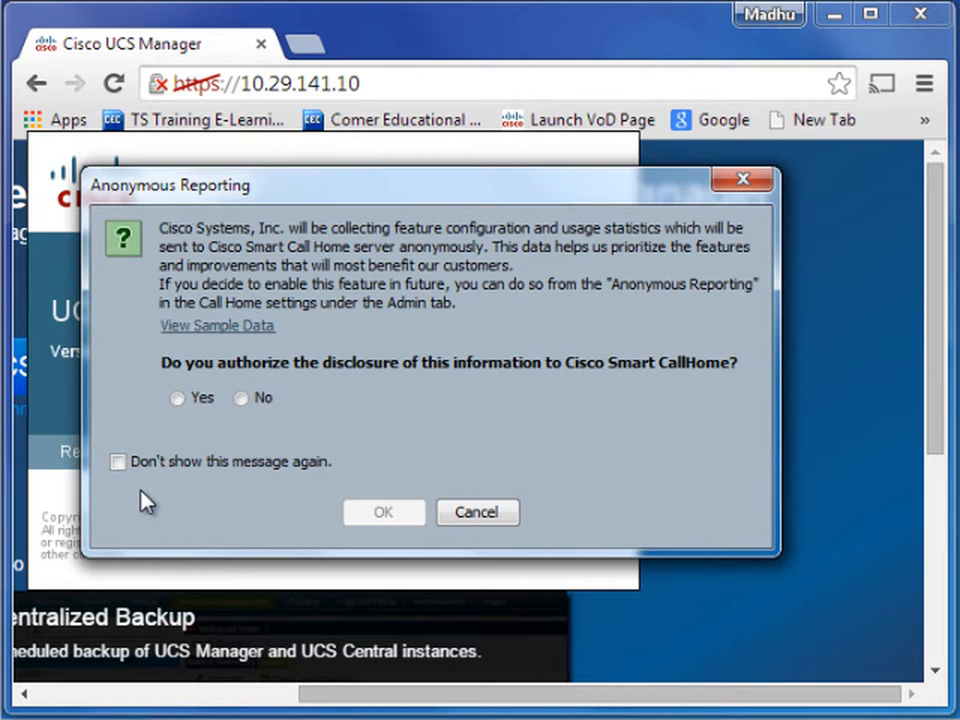
left_click(216, 324)
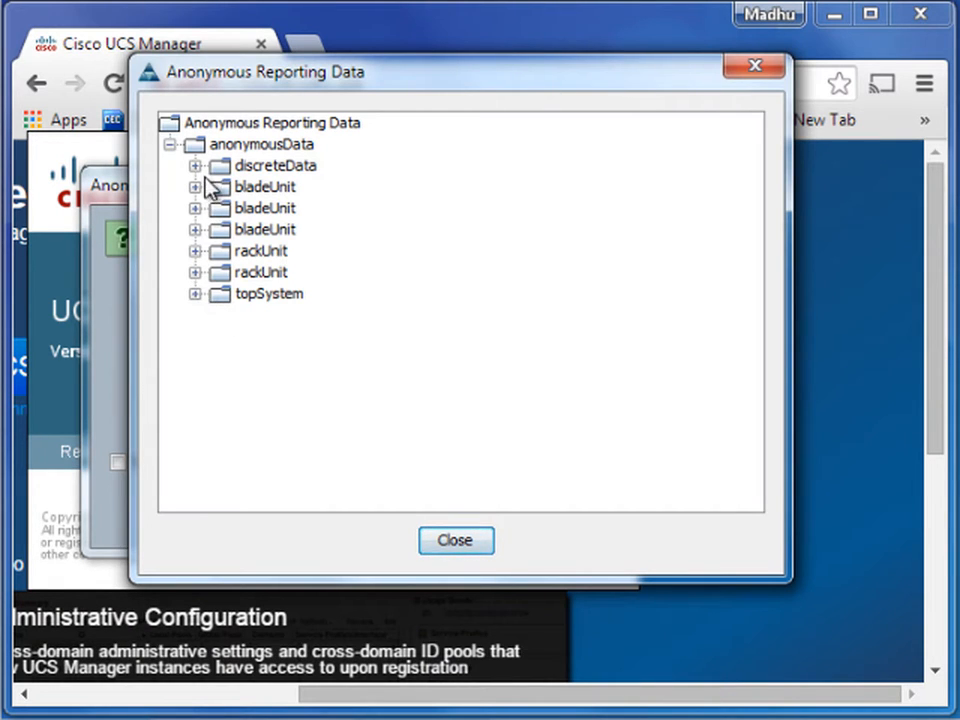
Step: Expand computeRackUnit to review its properties, then close the sample data window
left_click(196, 292)
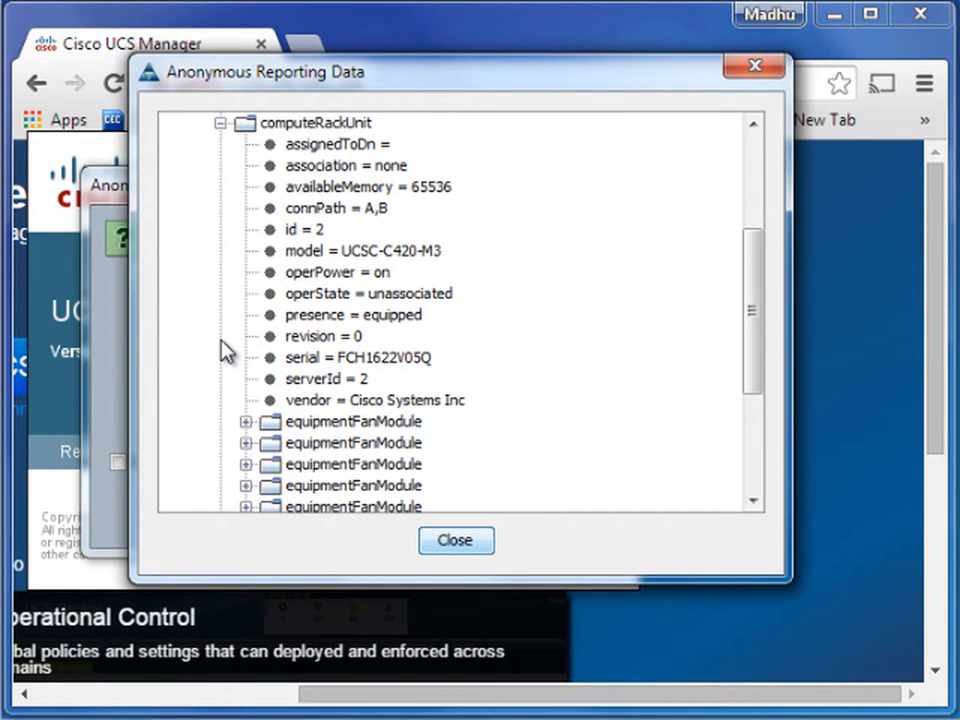
mouse_move(620, 380)
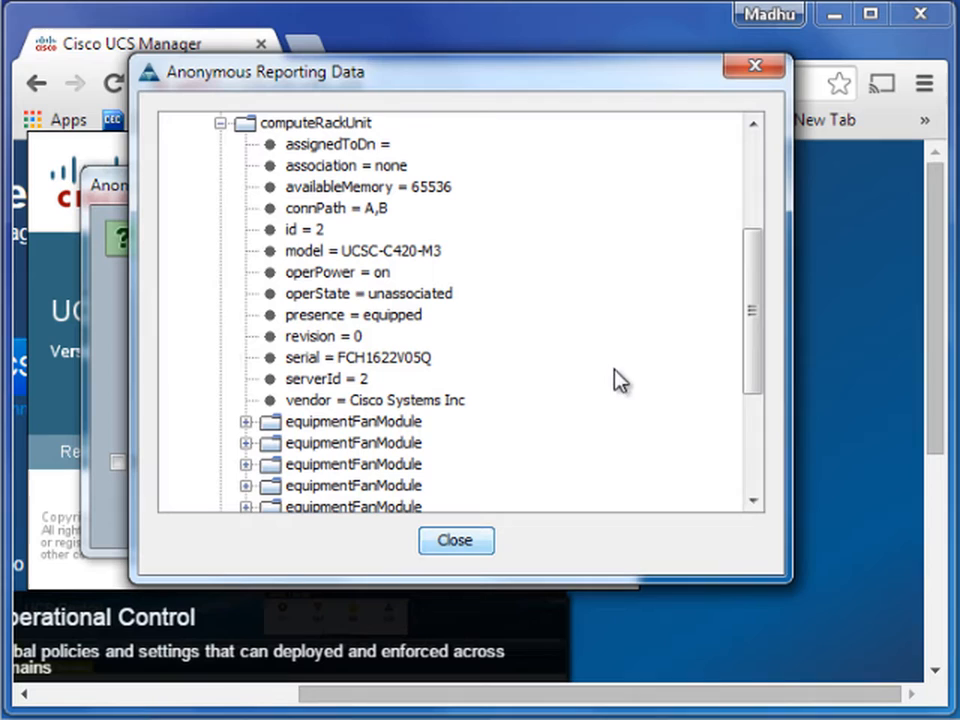
mouse_move(612, 480)
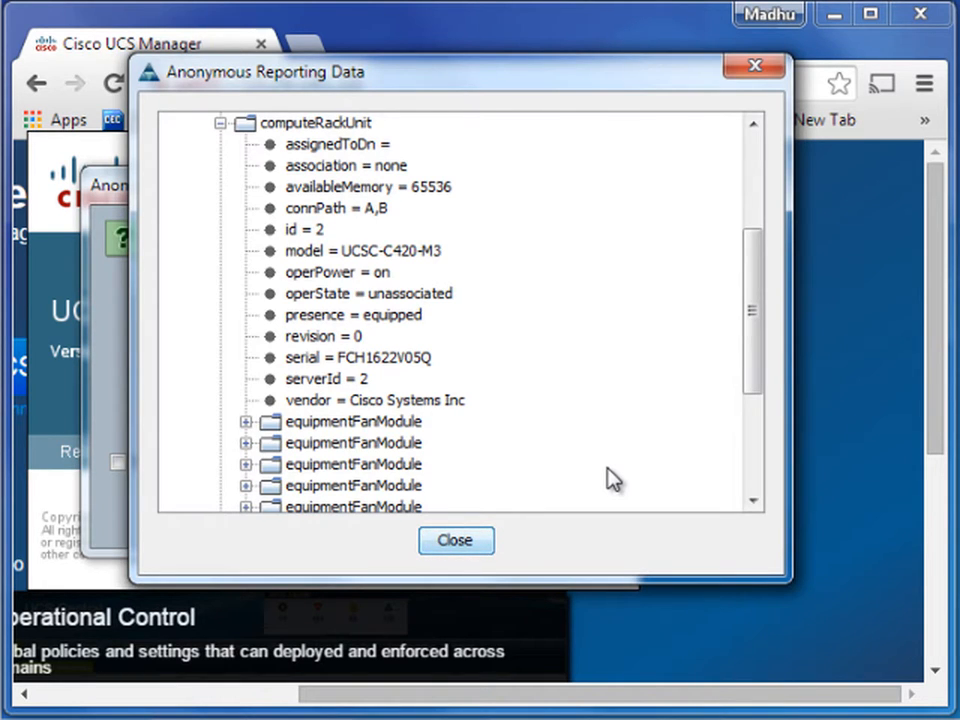
left_click(456, 540)
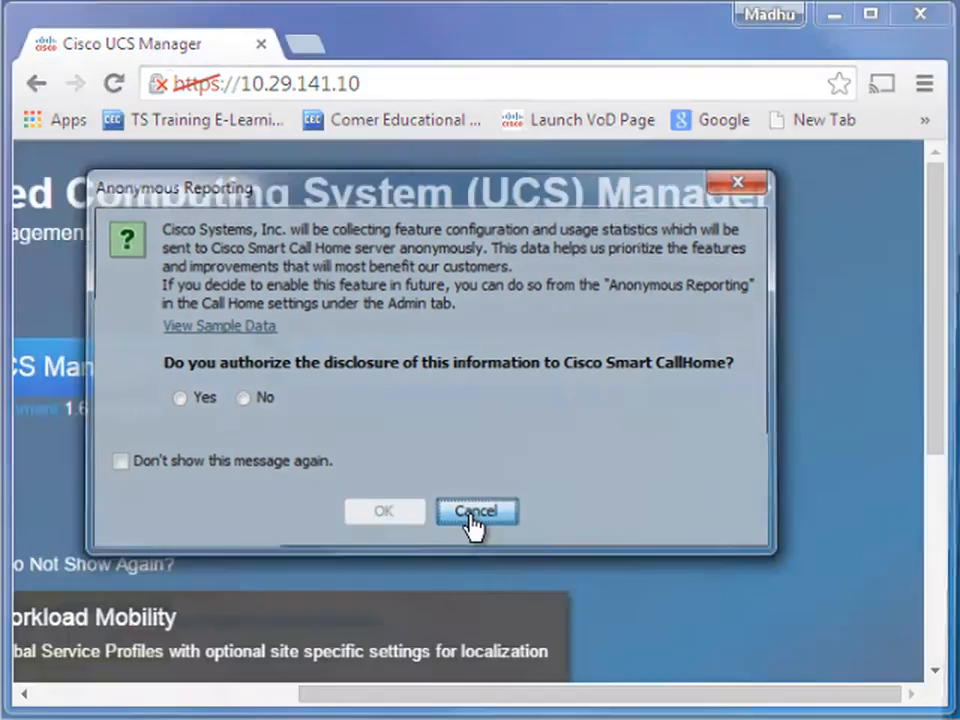
Step: Dismiss the prompt and save Call Home Anonymous Reporting as On under Admin > Communication Management
left_click(476, 512)
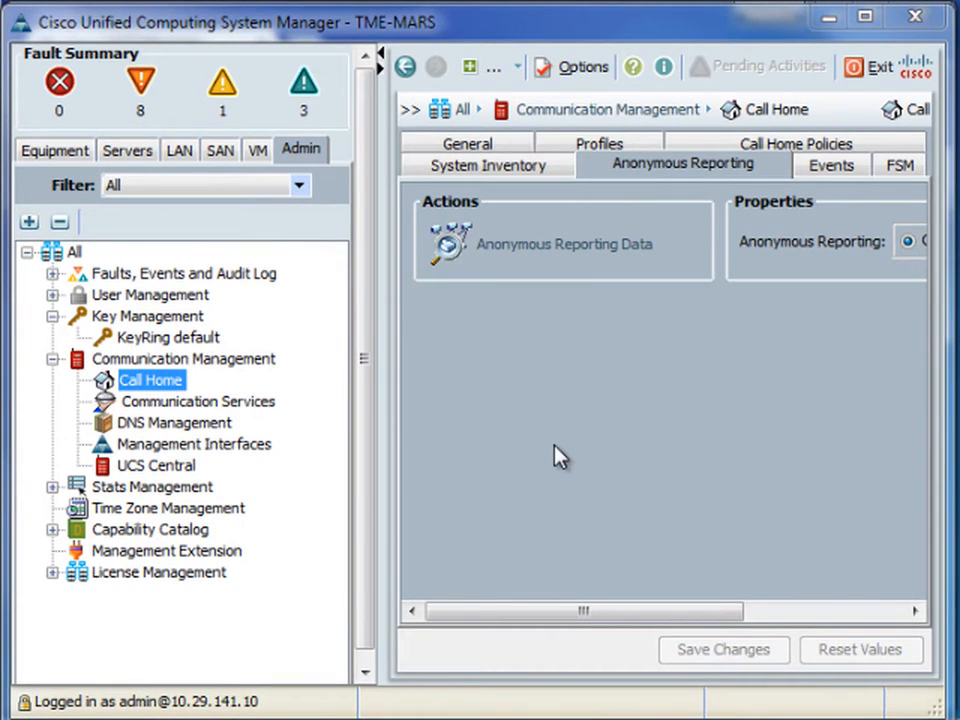
mouse_move(576, 460)
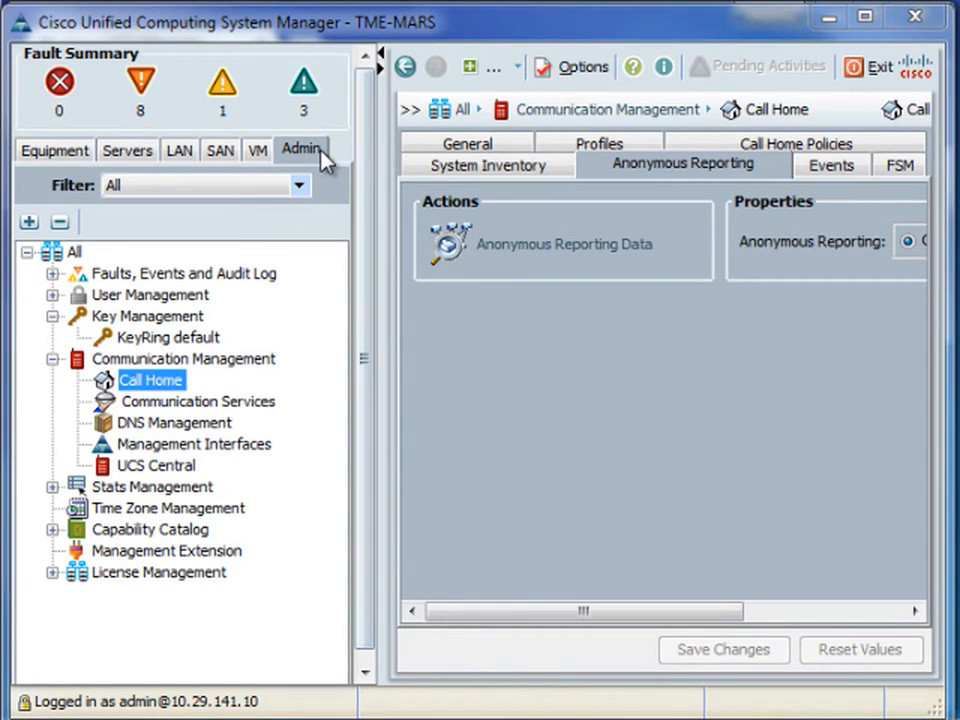
mouse_move(796, 696)
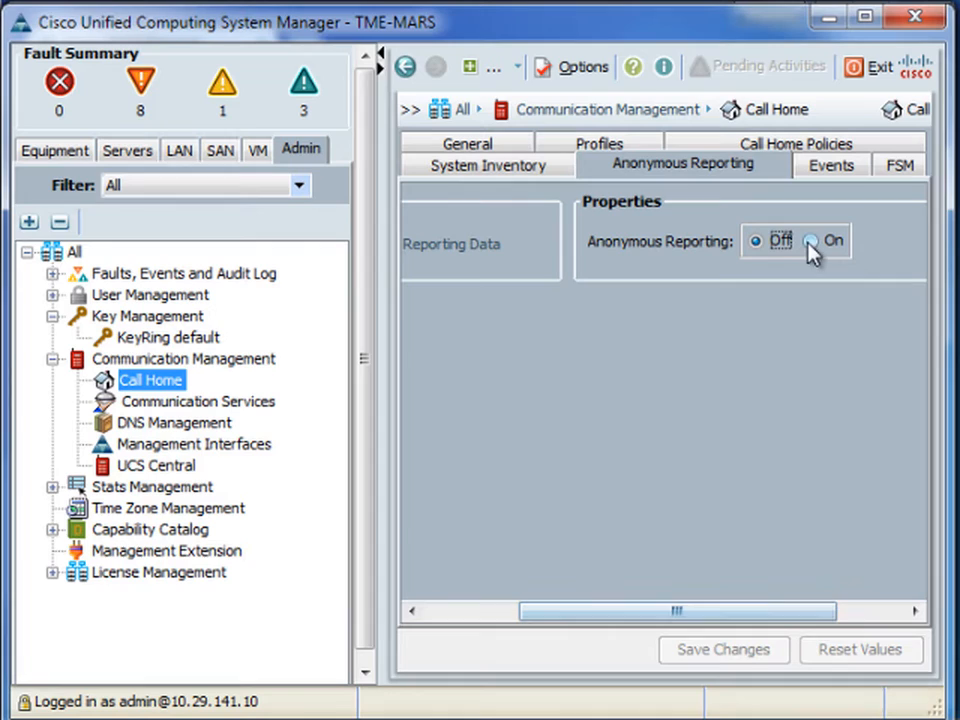
left_click(816, 240)
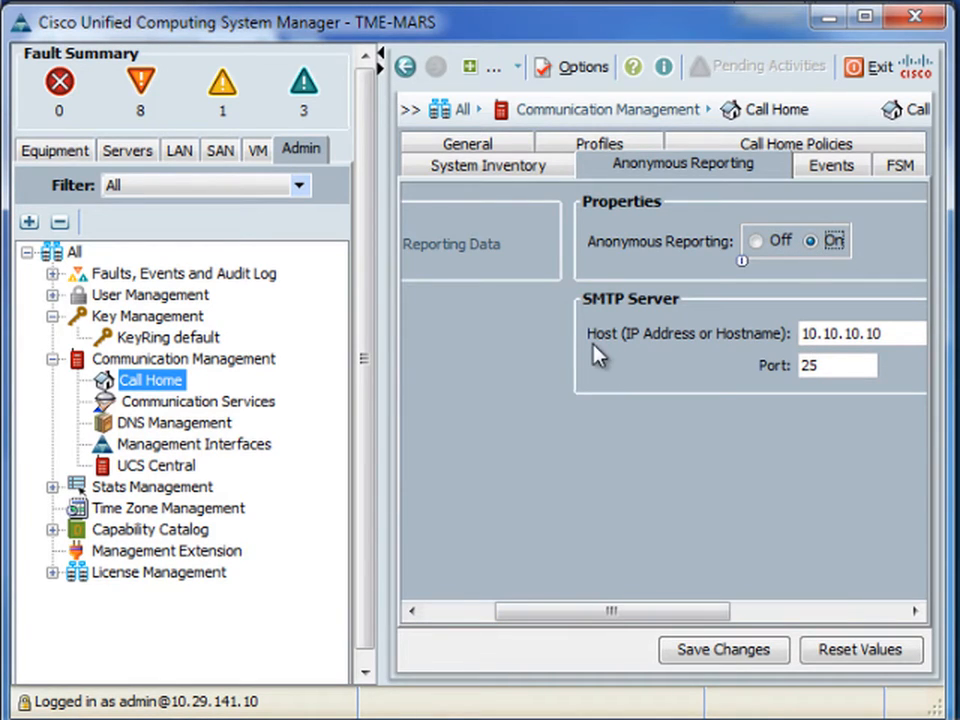
mouse_move(682, 358)
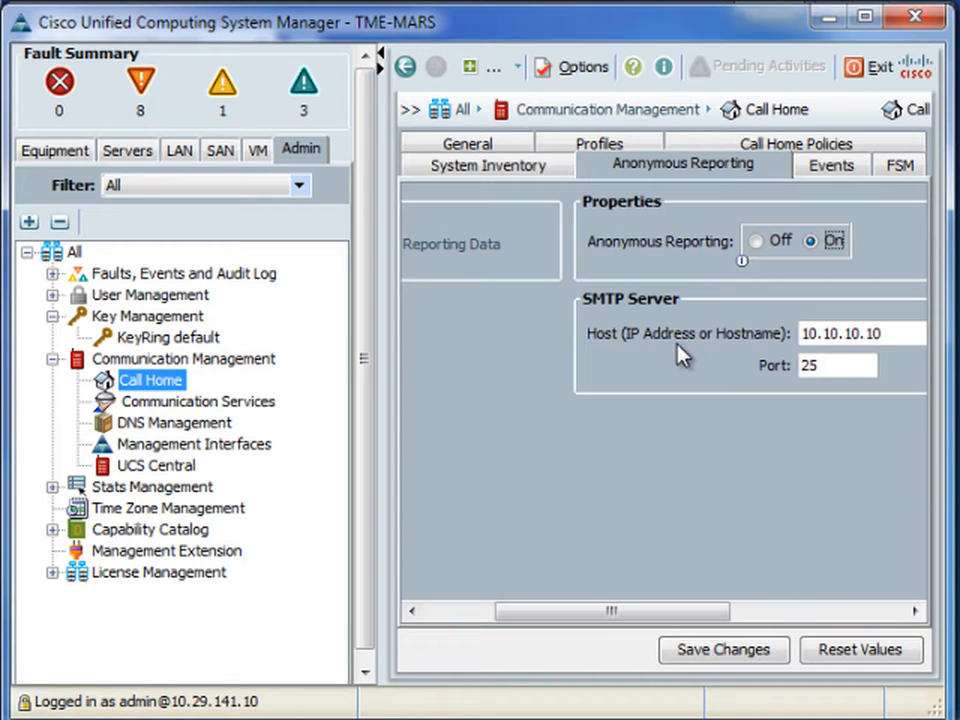
mouse_move(918, 338)
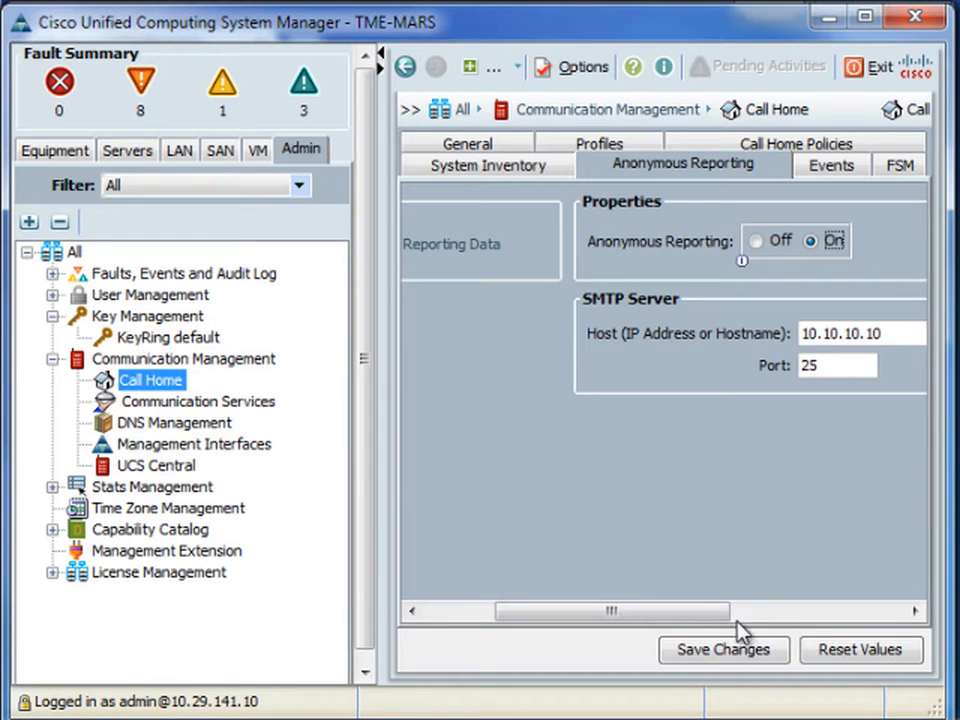
left_click(724, 648)
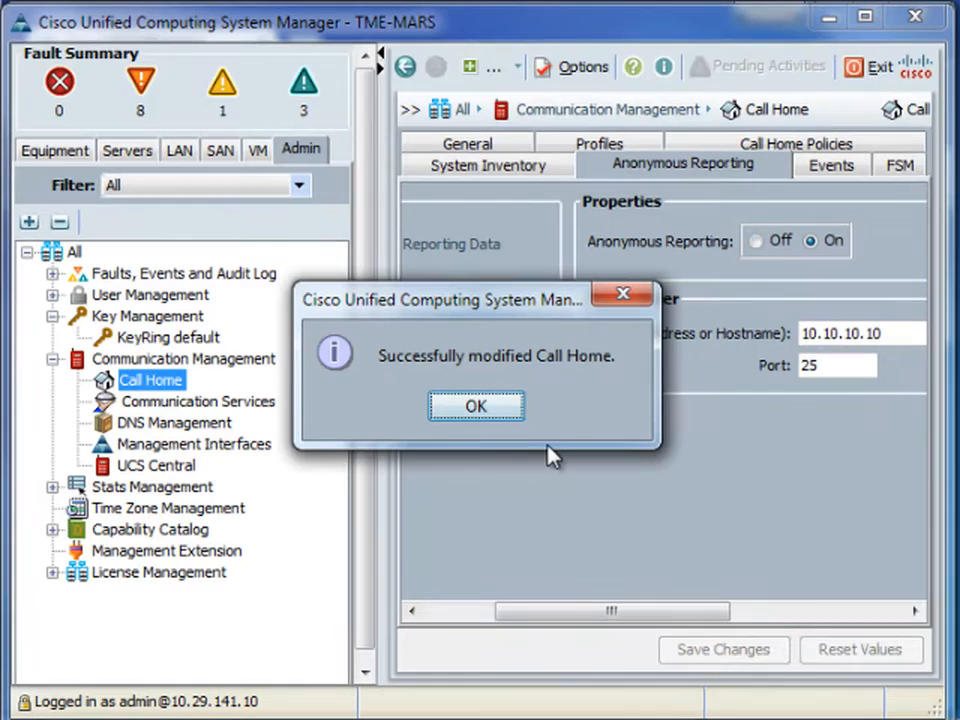
left_click(476, 404)
type("15")
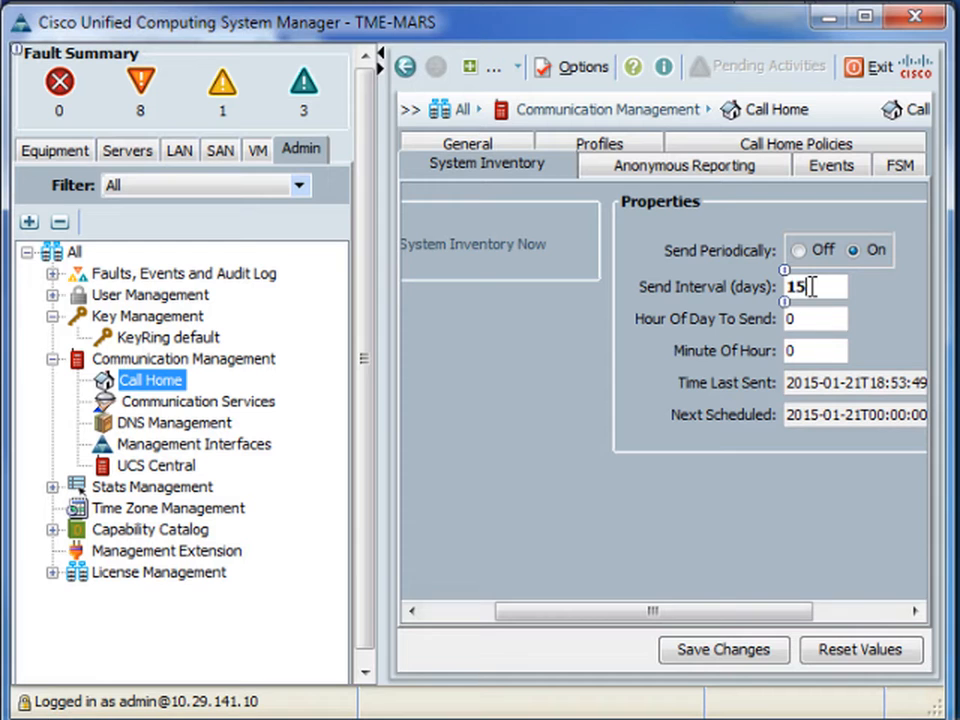
Step: Save the system inventory to send periodically every 15 days and acknowledge the update
left_click(722, 650)
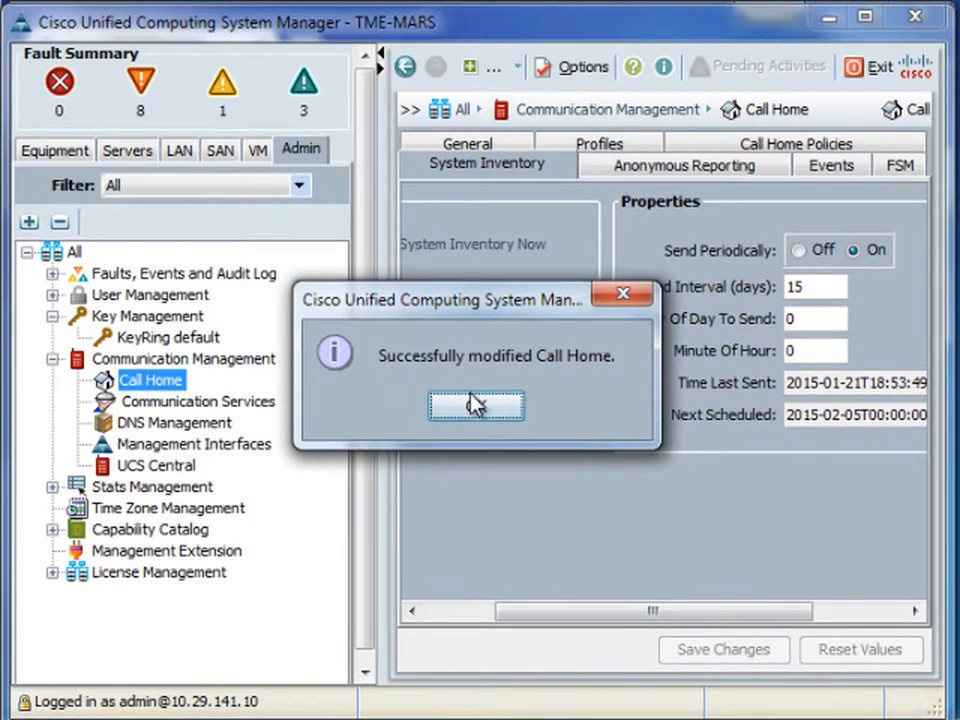
left_click(476, 404)
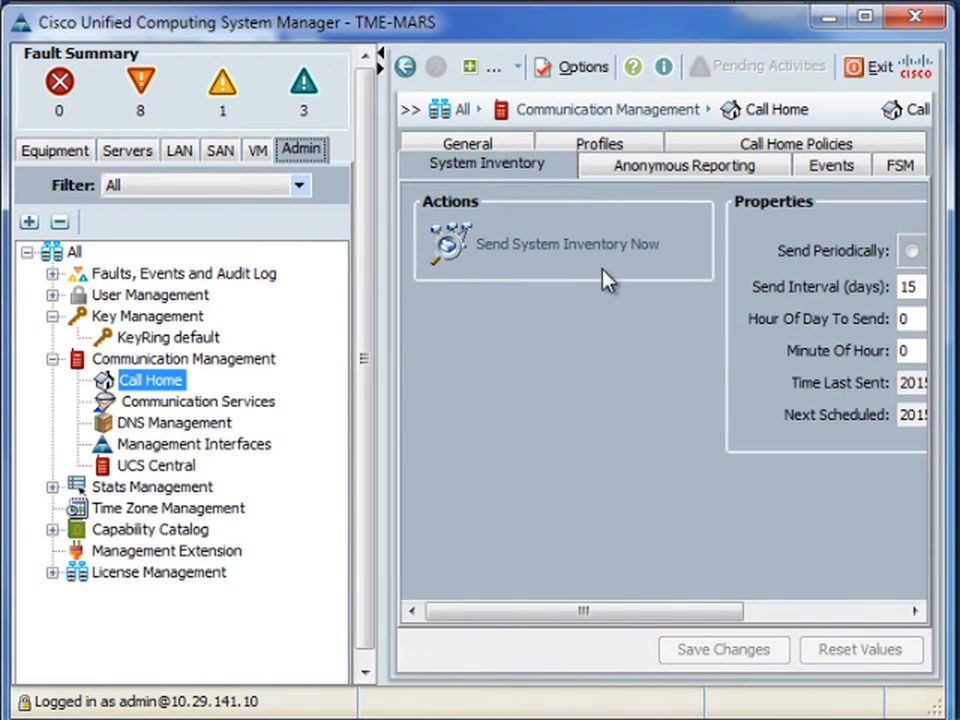
Step: Send the system inventory now and acknowledge the confirmation
left_click(568, 244)
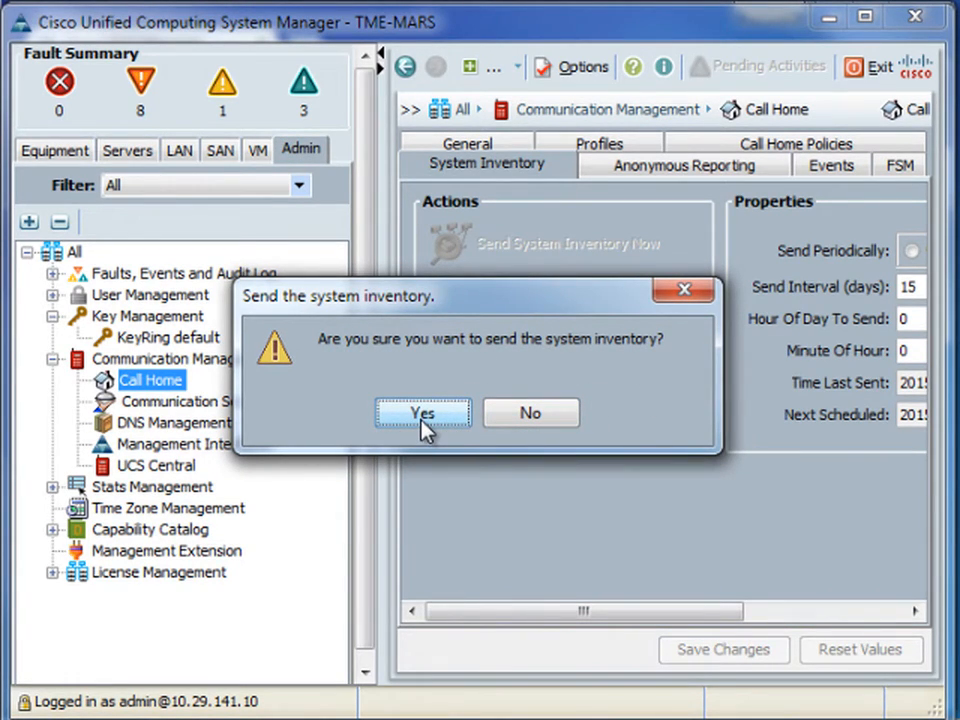
left_click(422, 412)
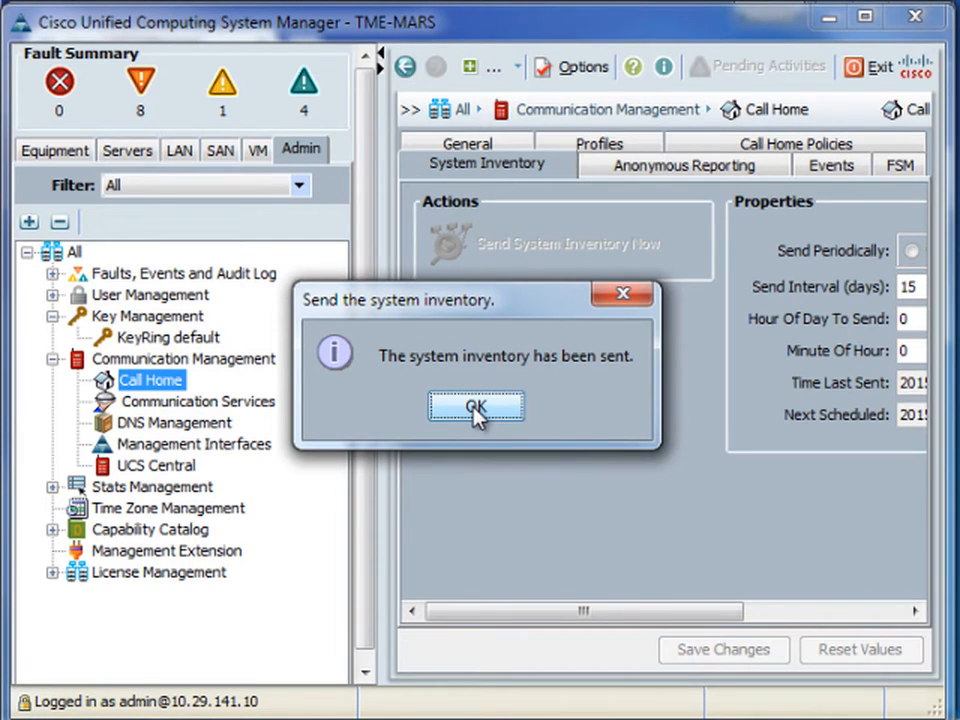
left_click(476, 406)
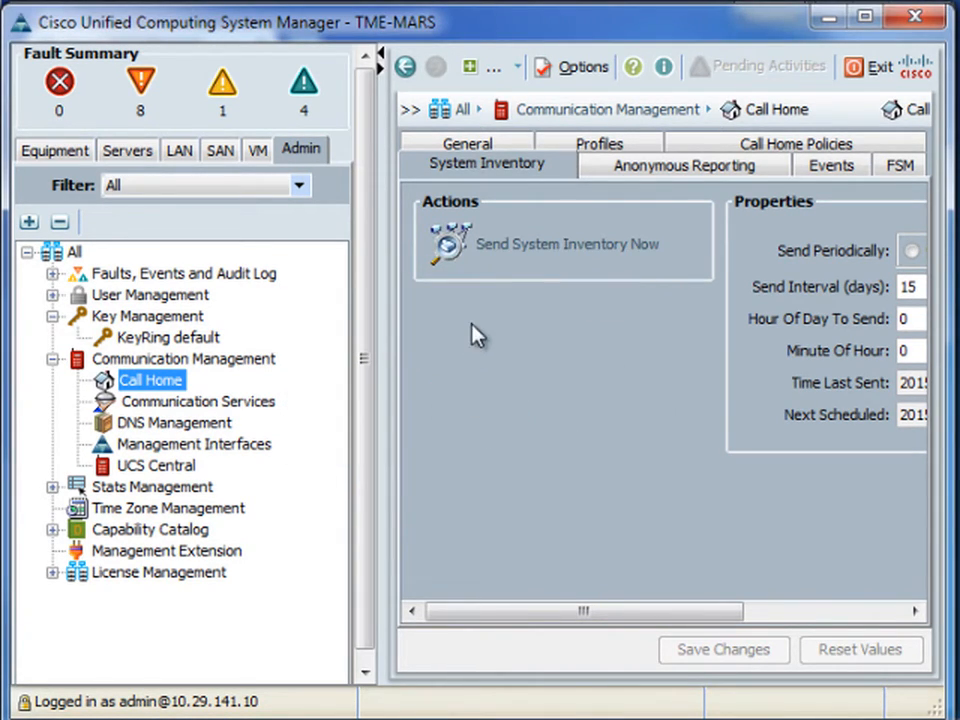
mouse_move(476, 336)
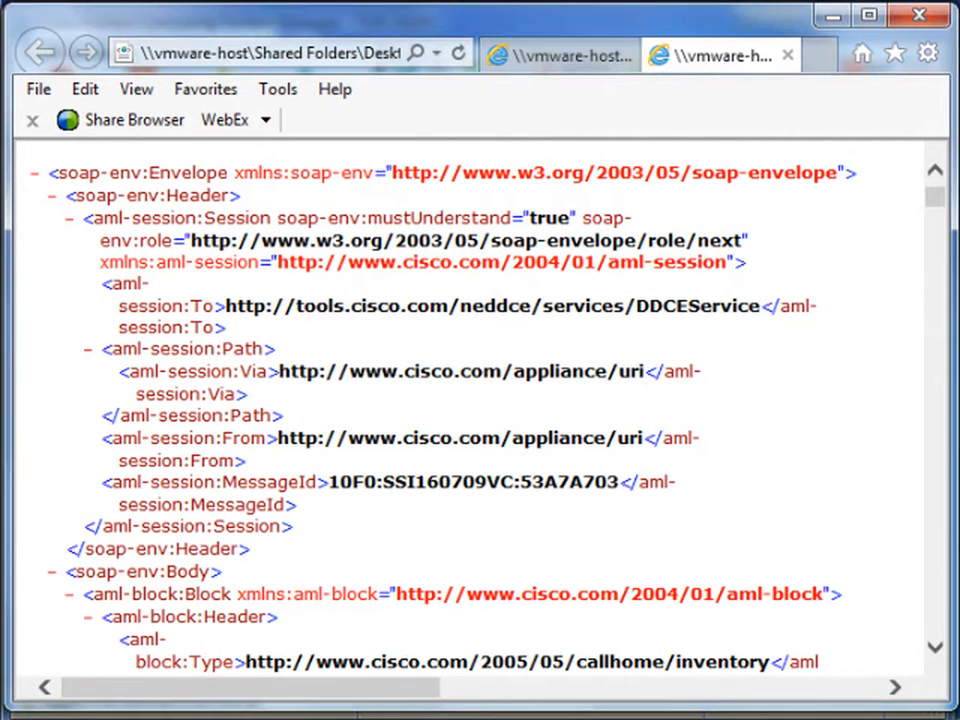
mouse_move(936, 204)
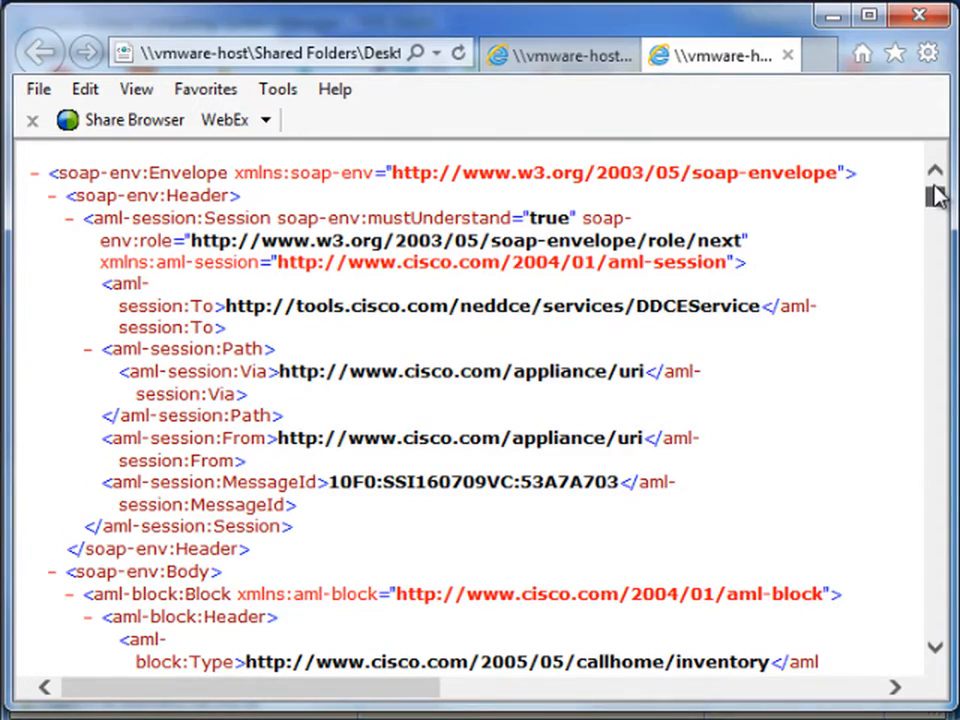
scroll("down", 3)
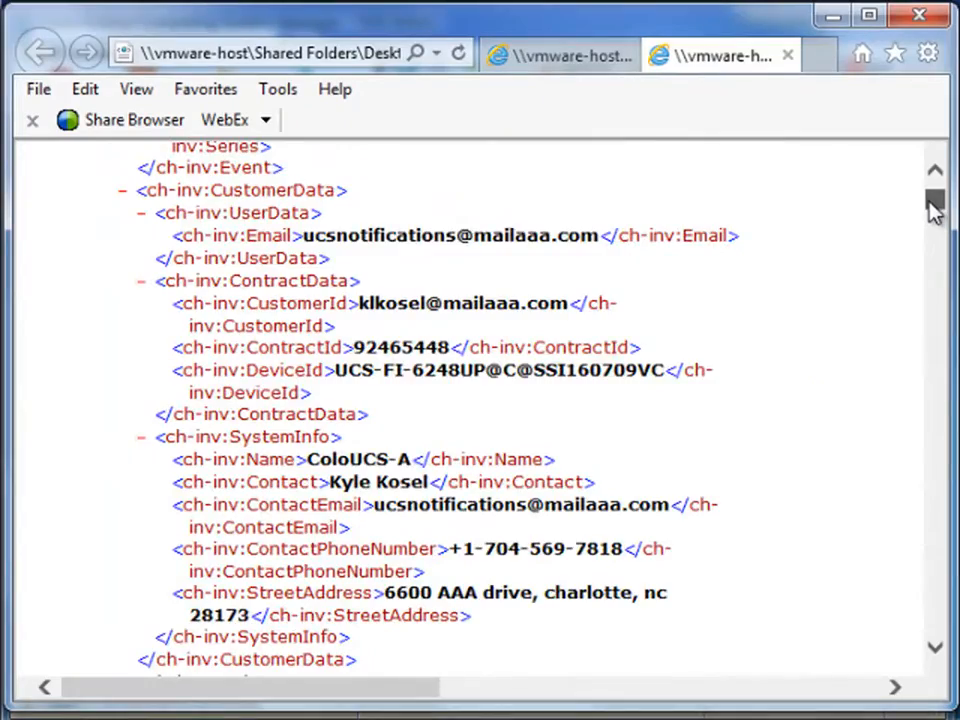
scroll("down", 3)
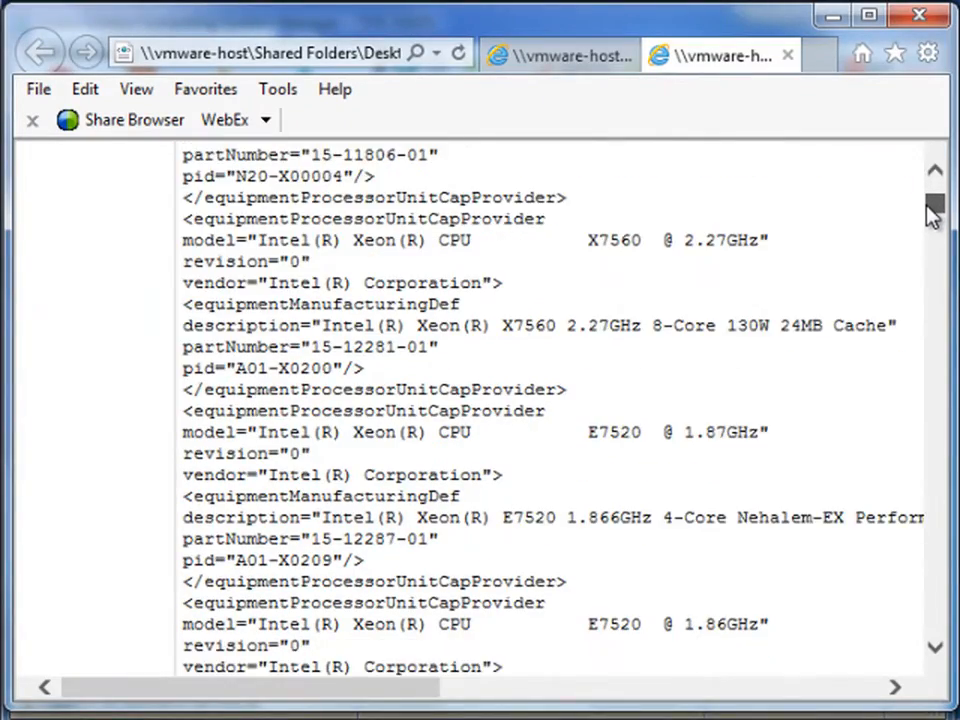
scroll("down", 3)
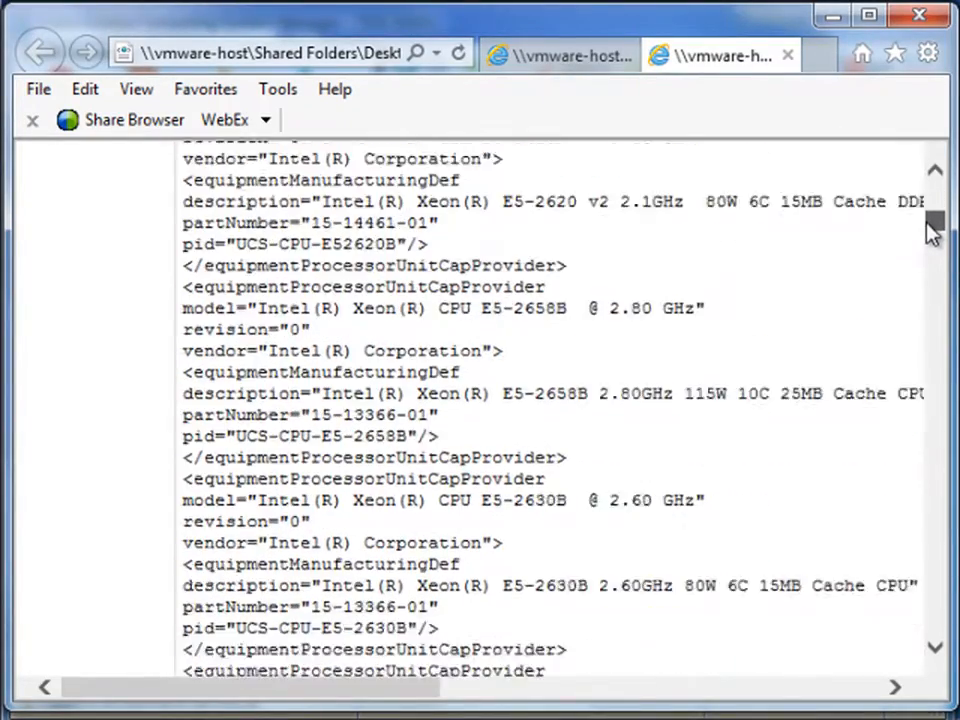
scroll("down", 3)
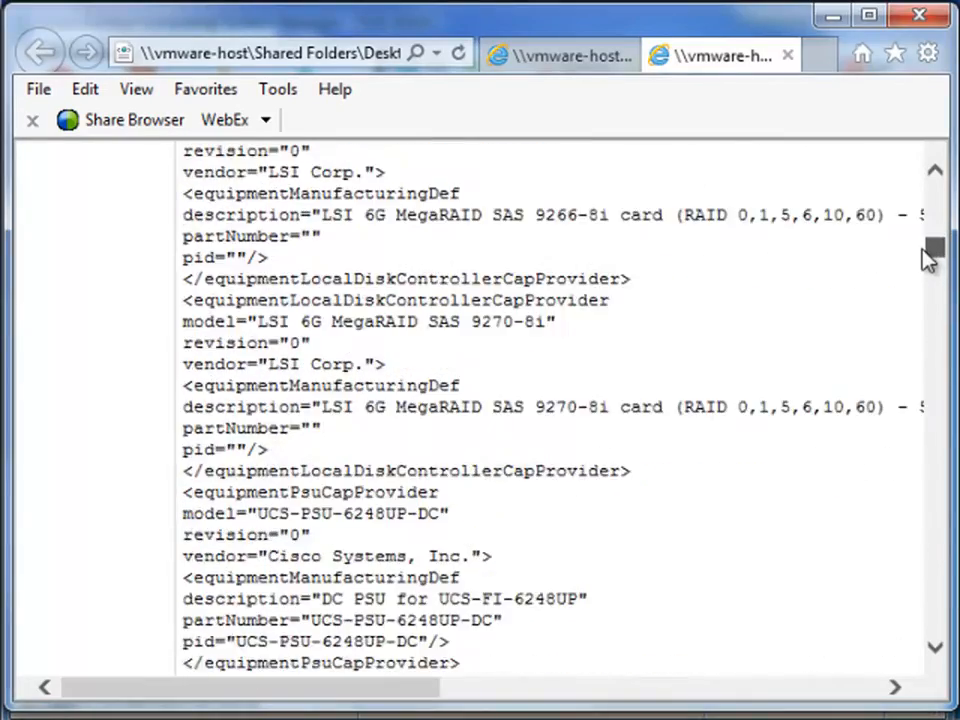
scroll("down", 3)
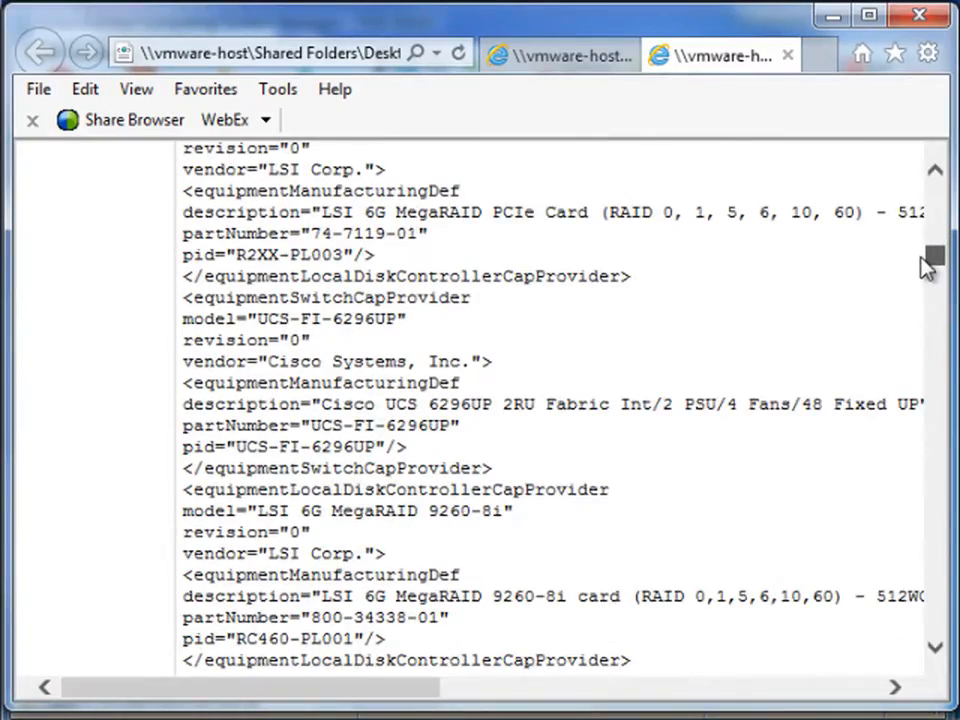
scroll("down", 3)
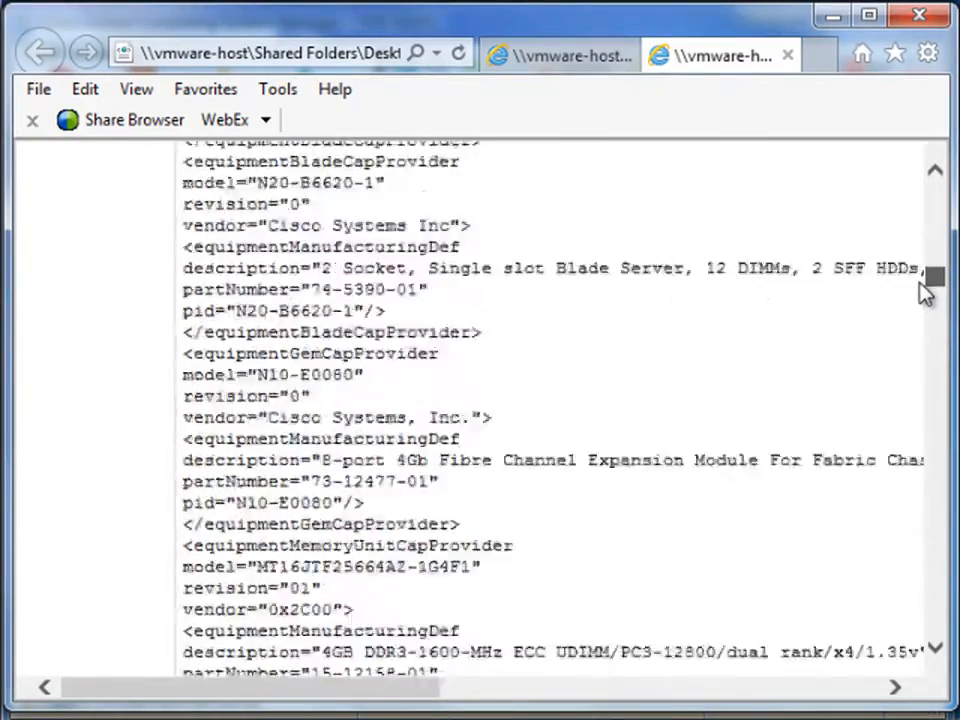
scroll("down", 3)
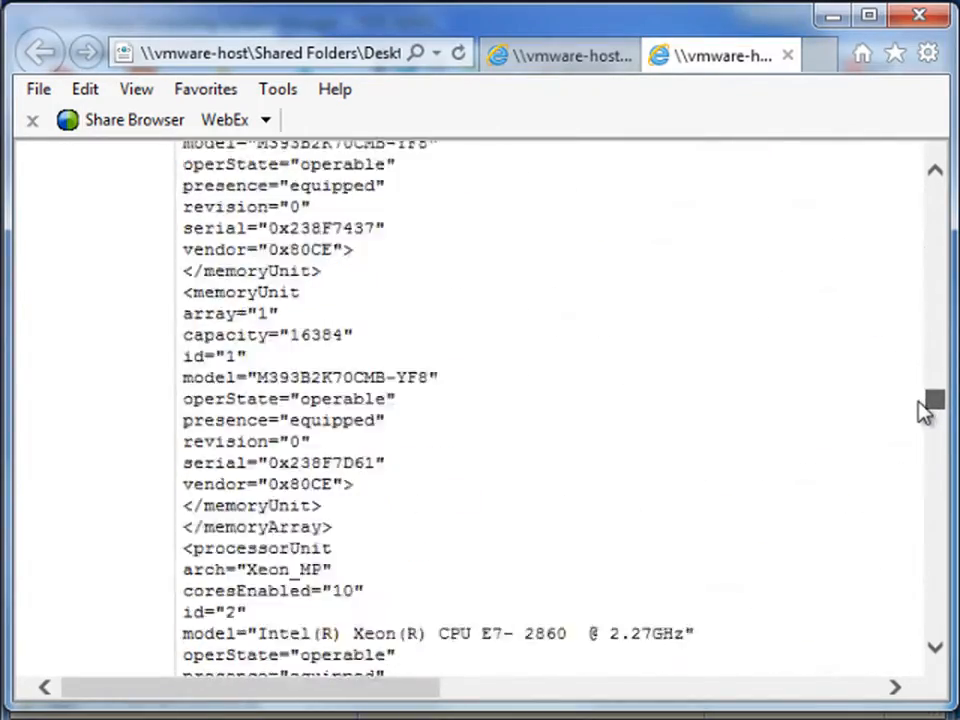
scroll("down", 3)
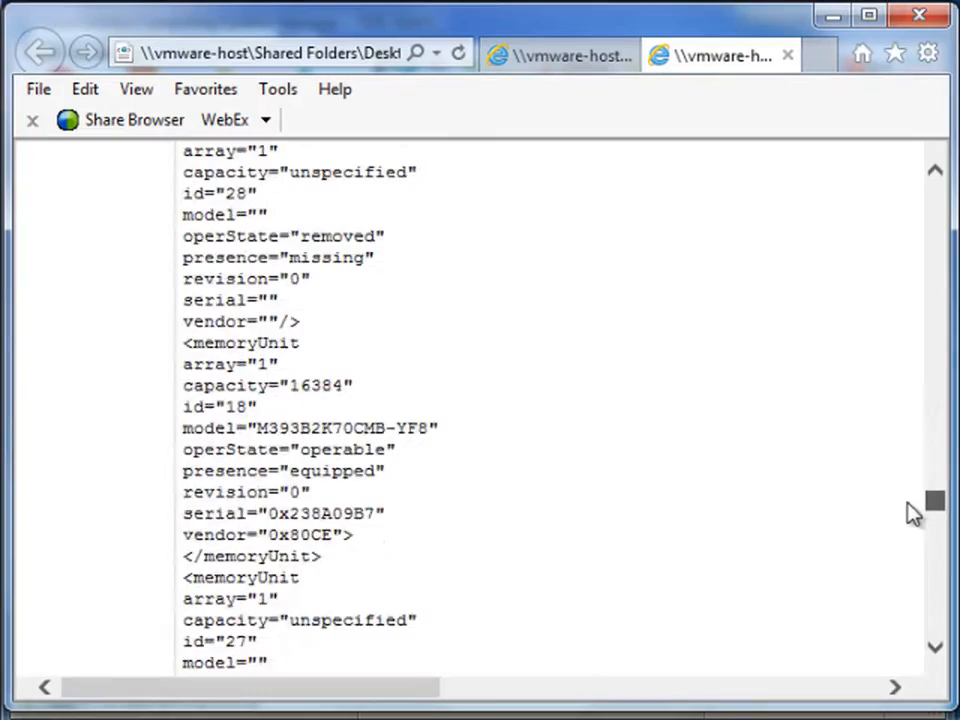
scroll("down", 3)
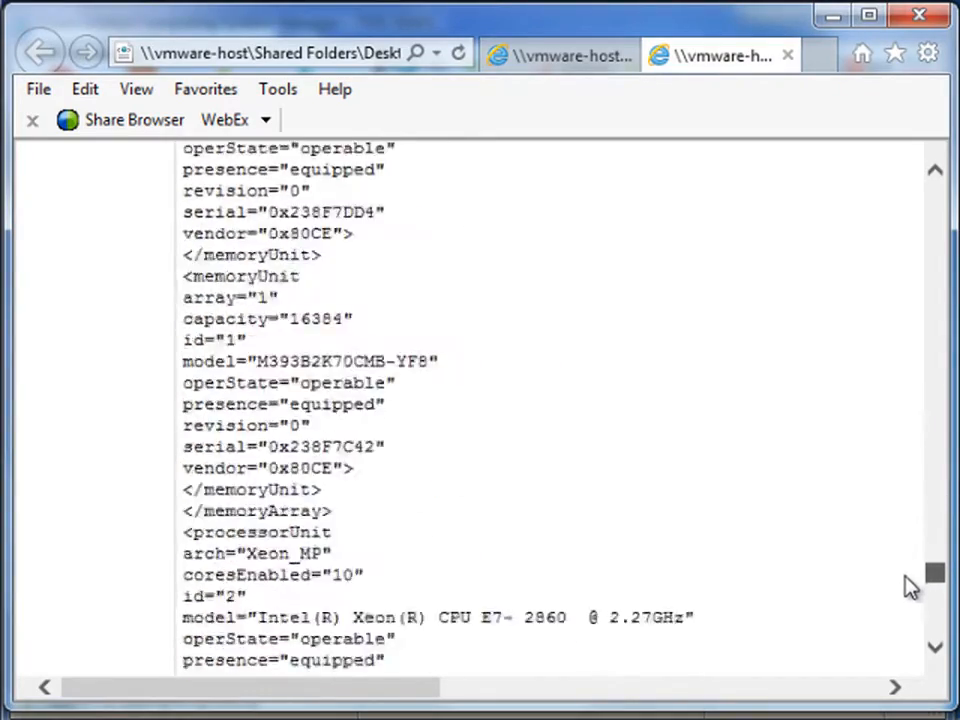
scroll("down", 3)
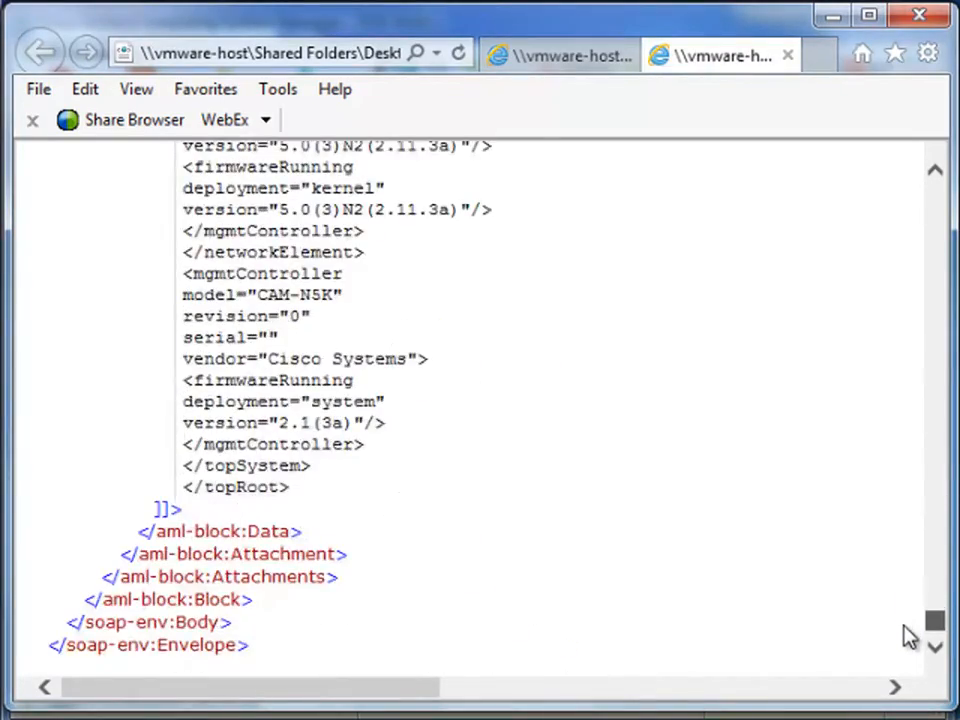
scroll("up", 3)
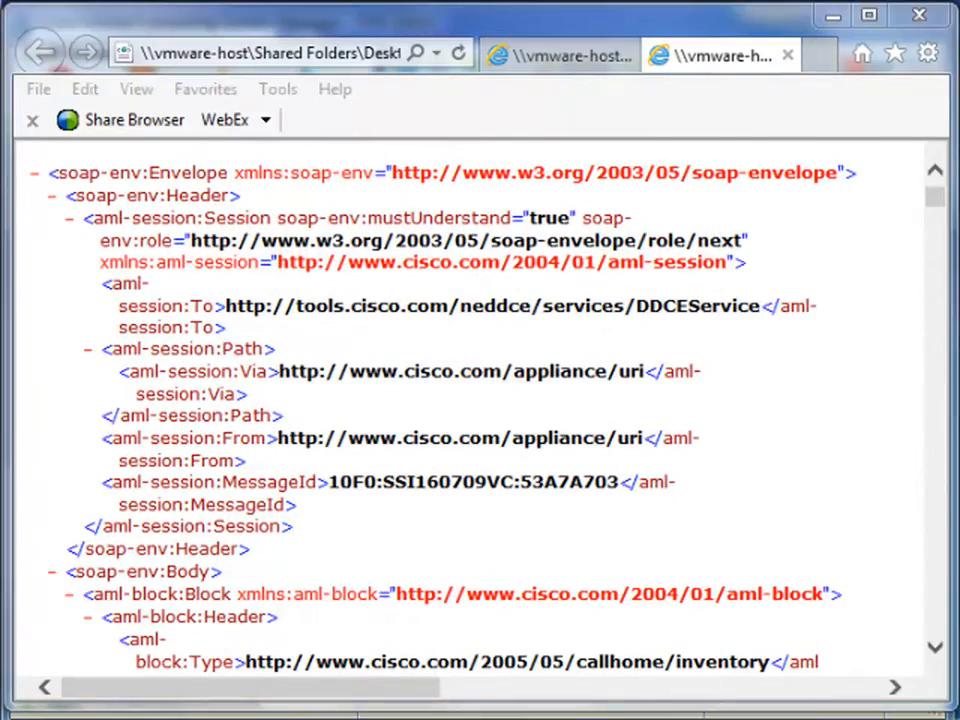
Step: Scroll through the anonymousData XML from the top down to the chassis fan modules
scroll("down", 3)
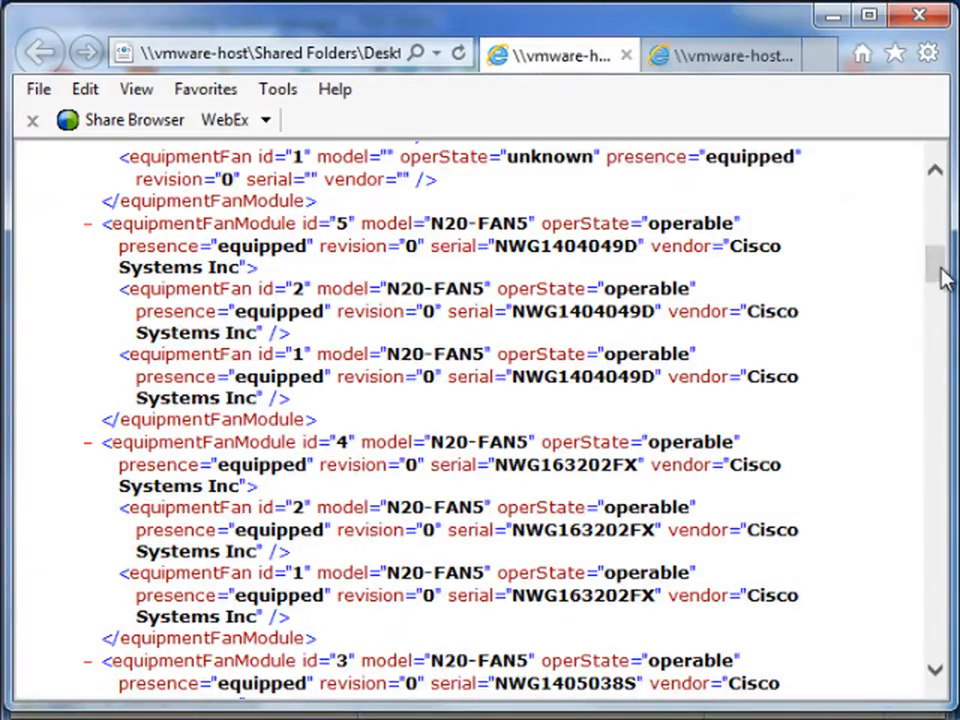
scroll("up", 3)
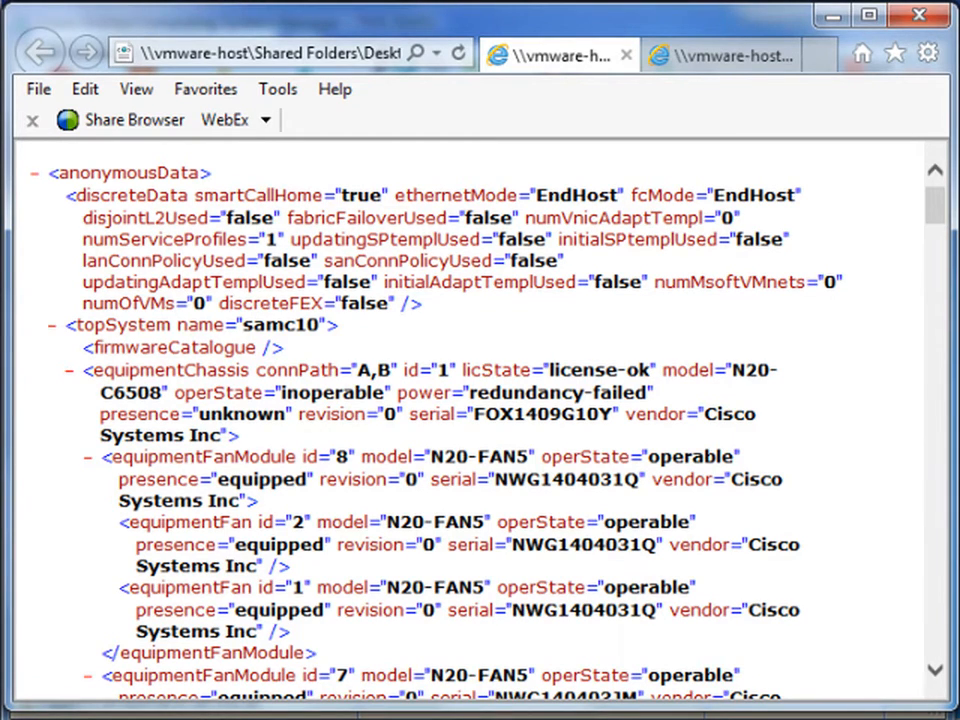
mouse_move(444, 496)
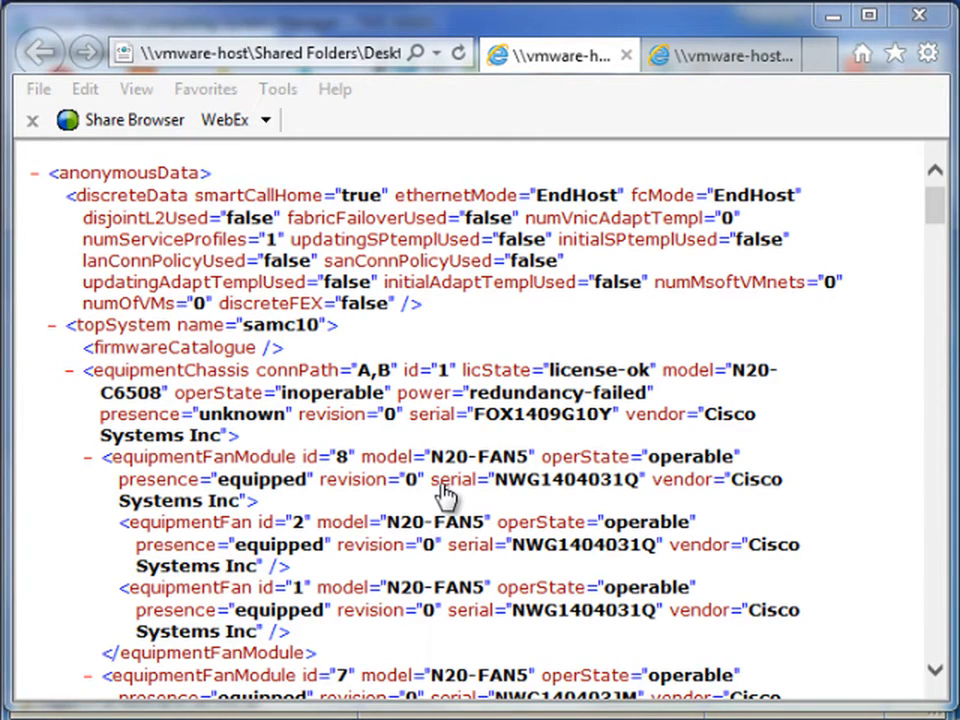
mouse_move(490, 424)
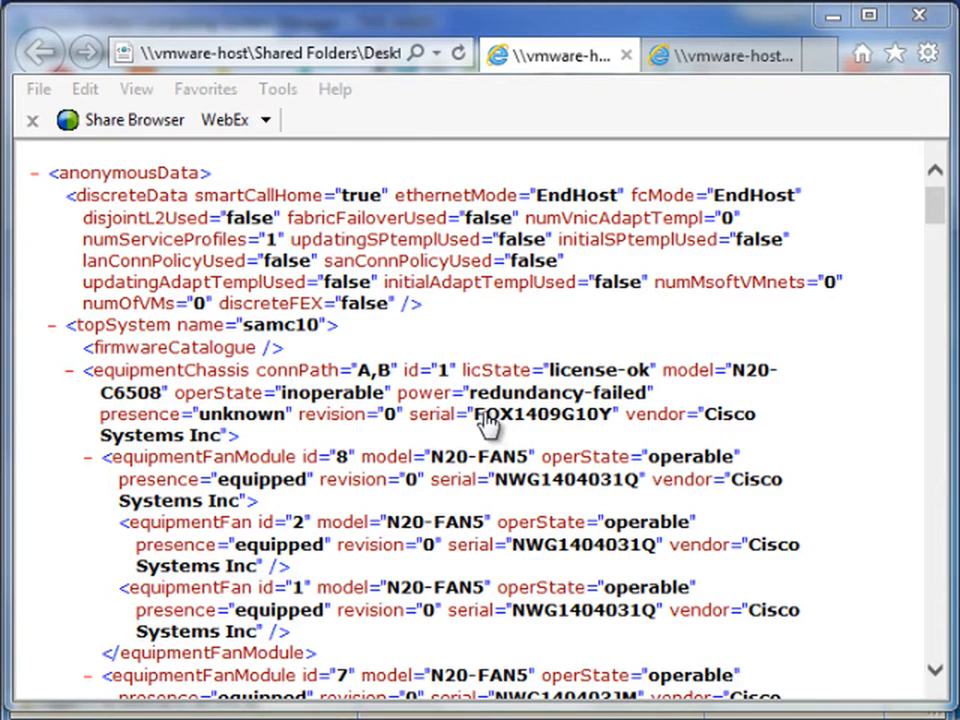
mouse_move(350, 476)
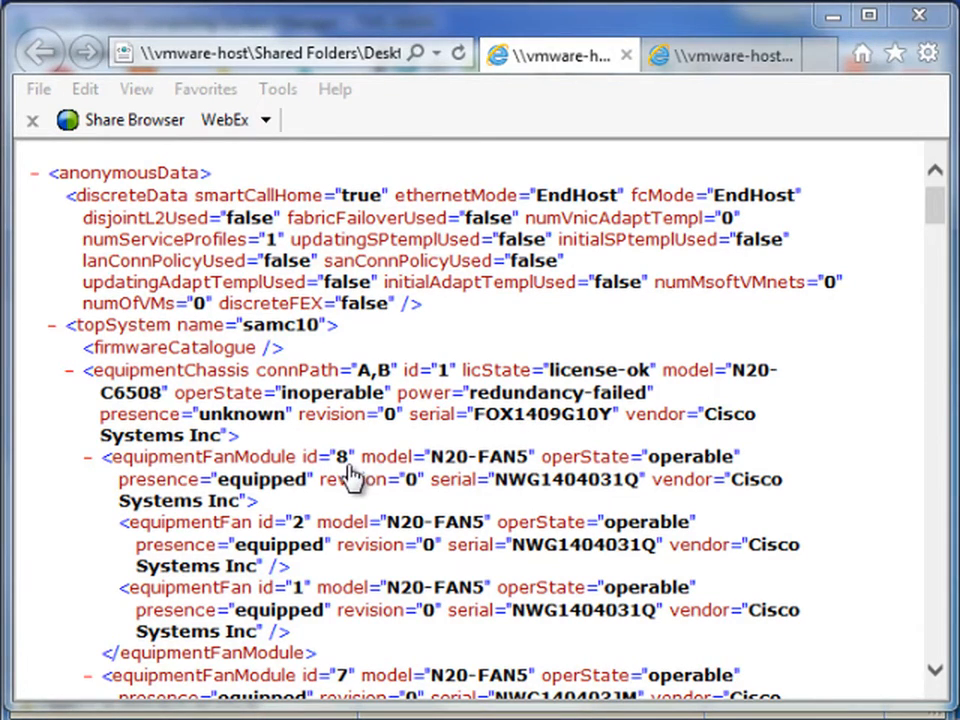
mouse_move(604, 582)
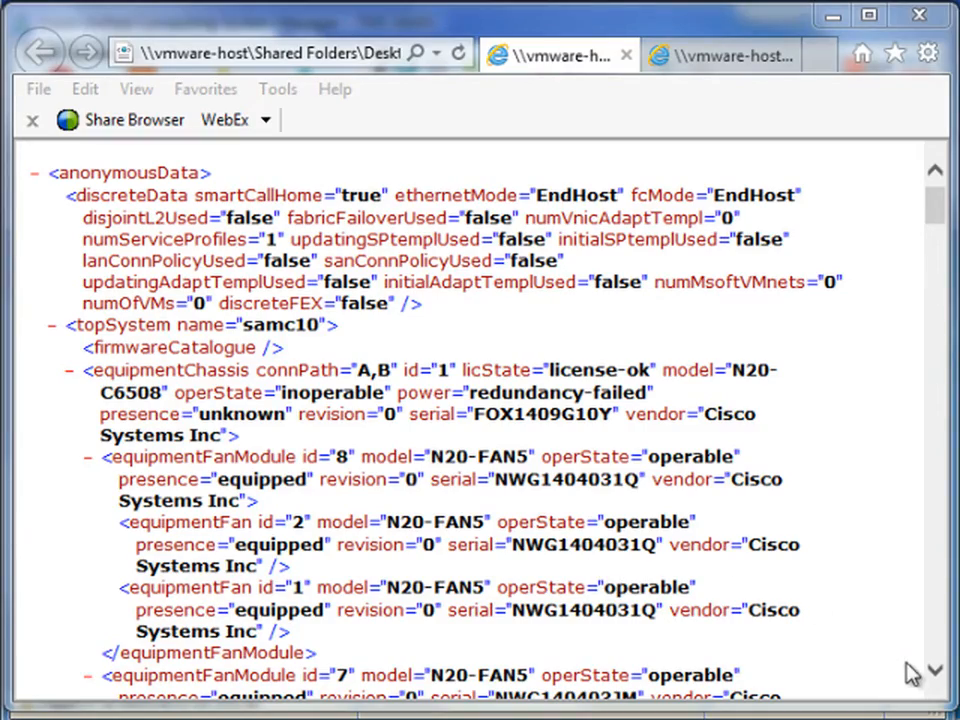
scroll("down", 3)
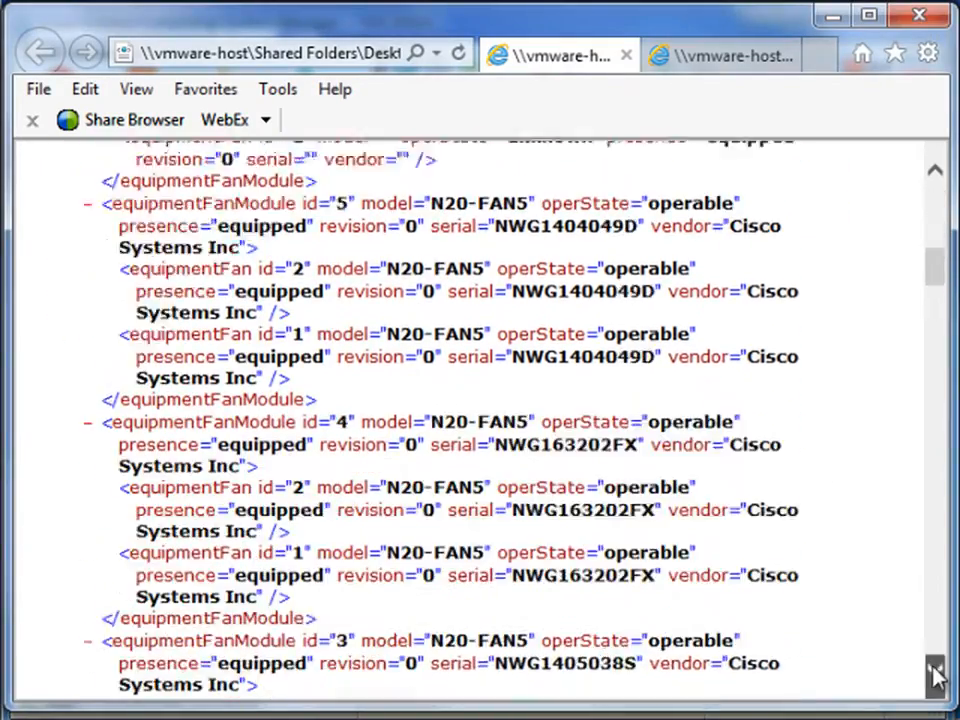
scroll("down", 3)
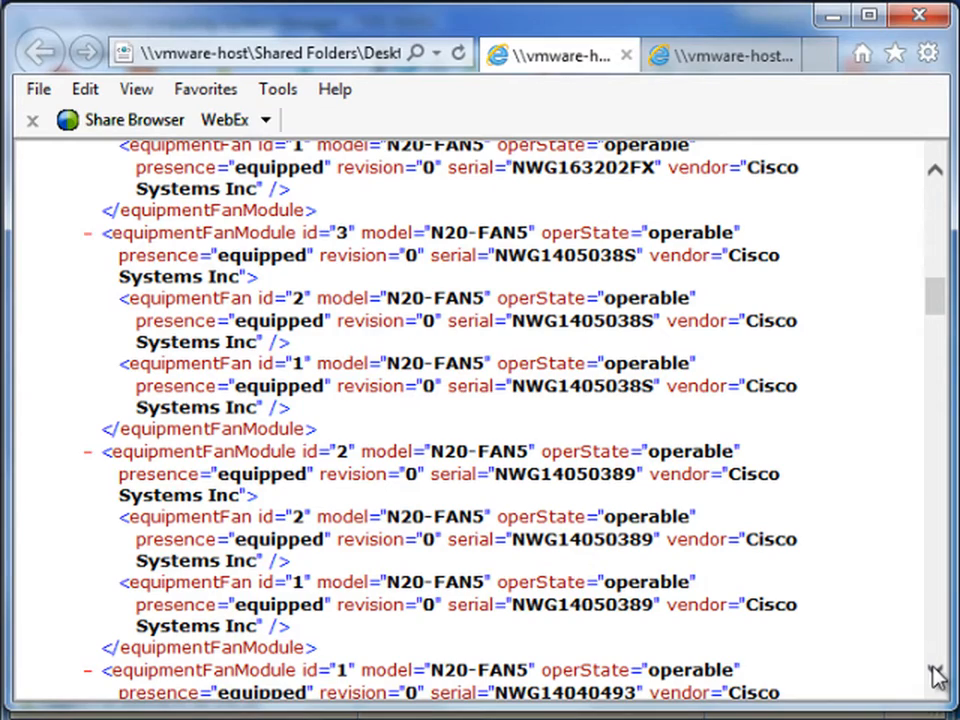